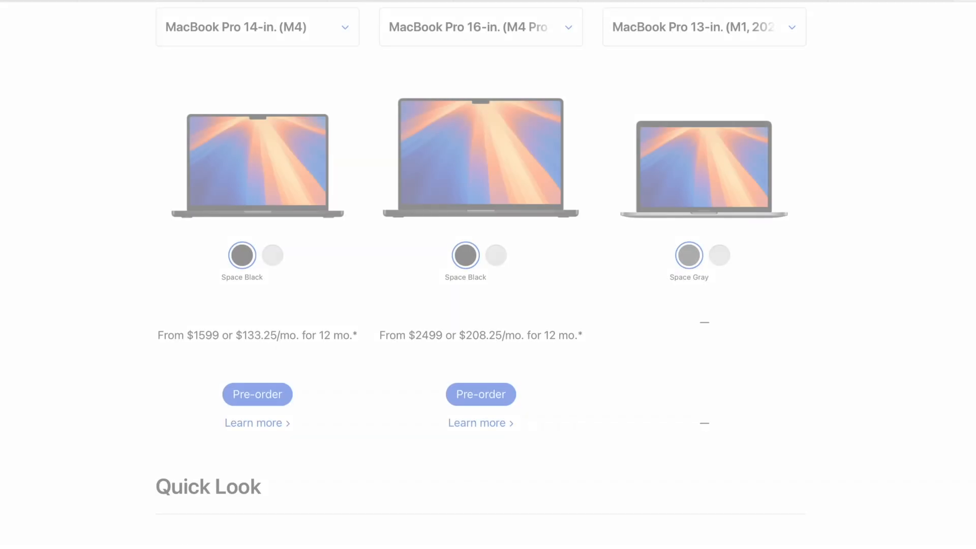
scroll(down, 3)
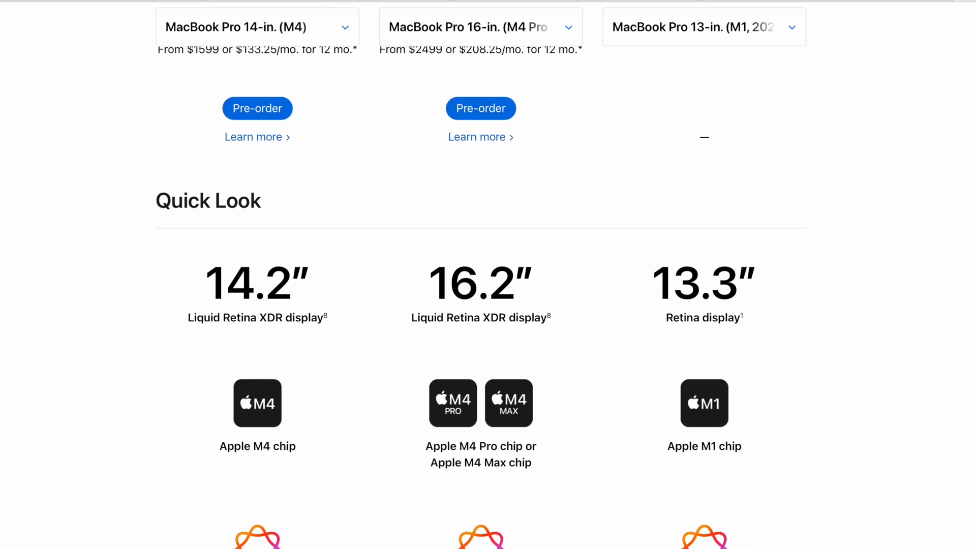
scroll(down, 3)
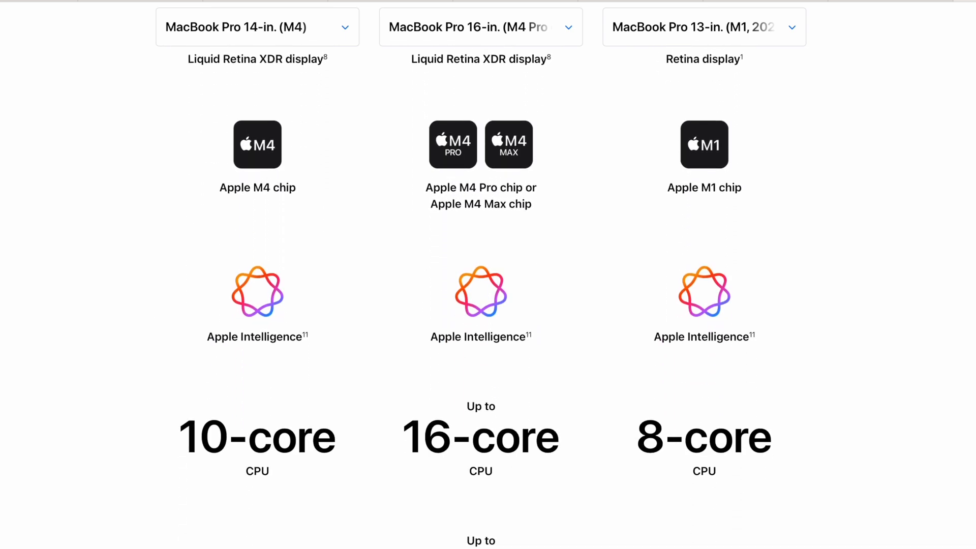
scroll(down, 3)
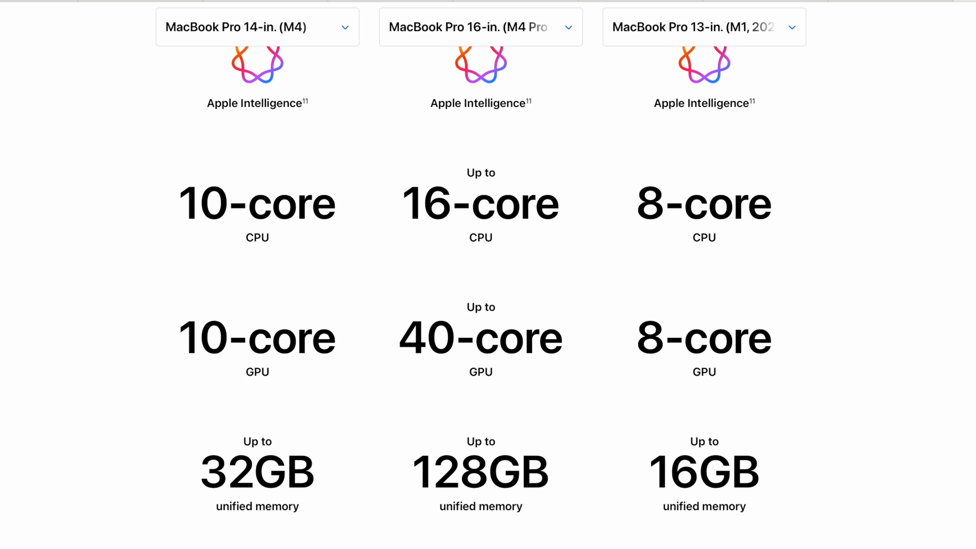
scroll(down, 3)
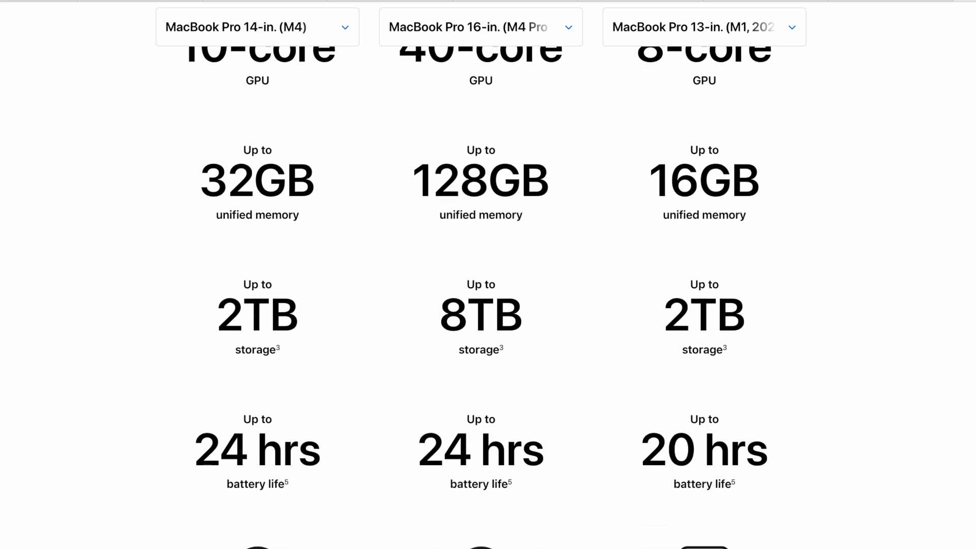